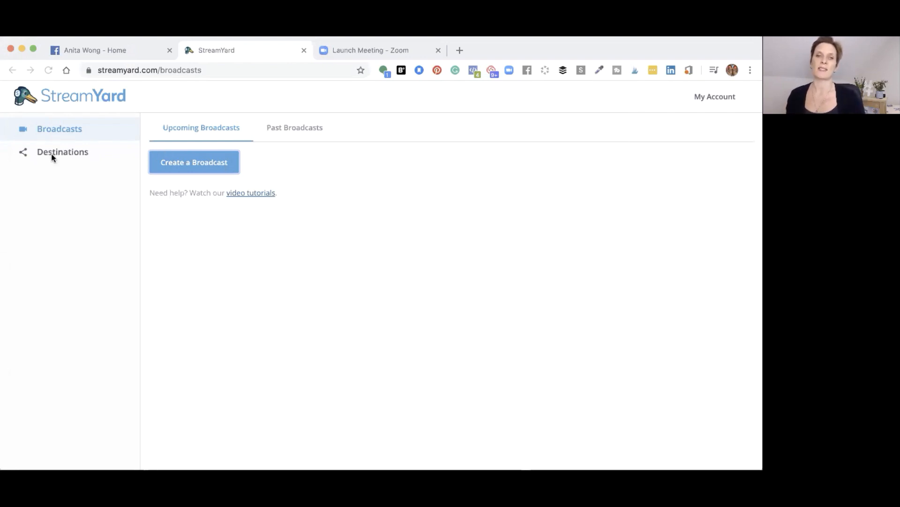
mouse_move(253, 171)
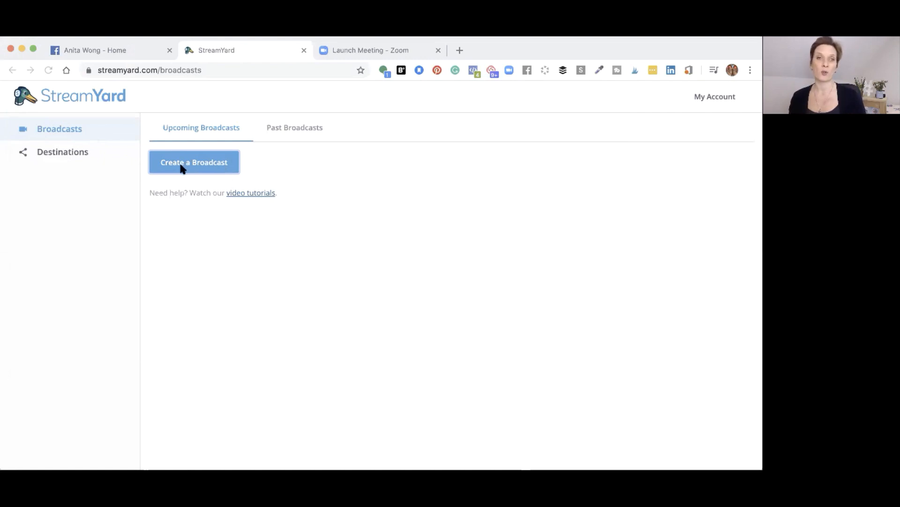
Step: Start a new broadcast with 'Create a Broadcast' on the StreamYard dashboard
left_click(194, 162)
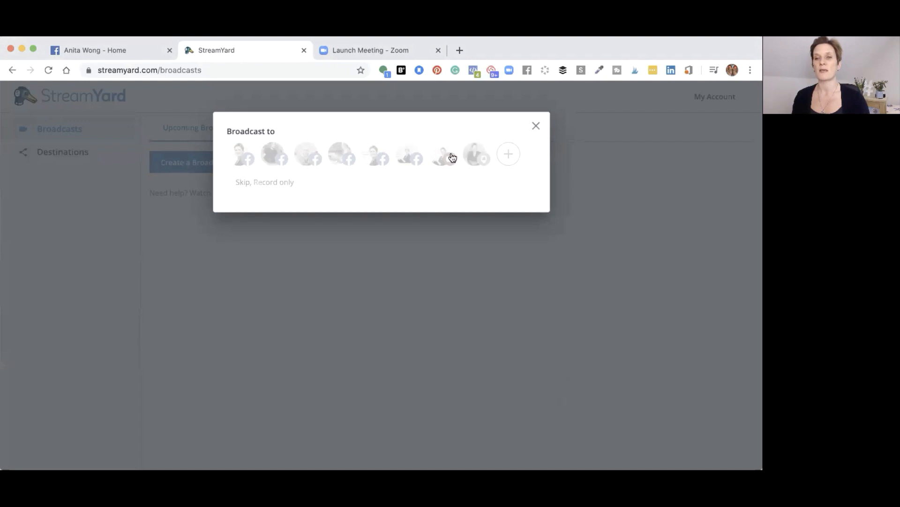
mouse_move(341, 156)
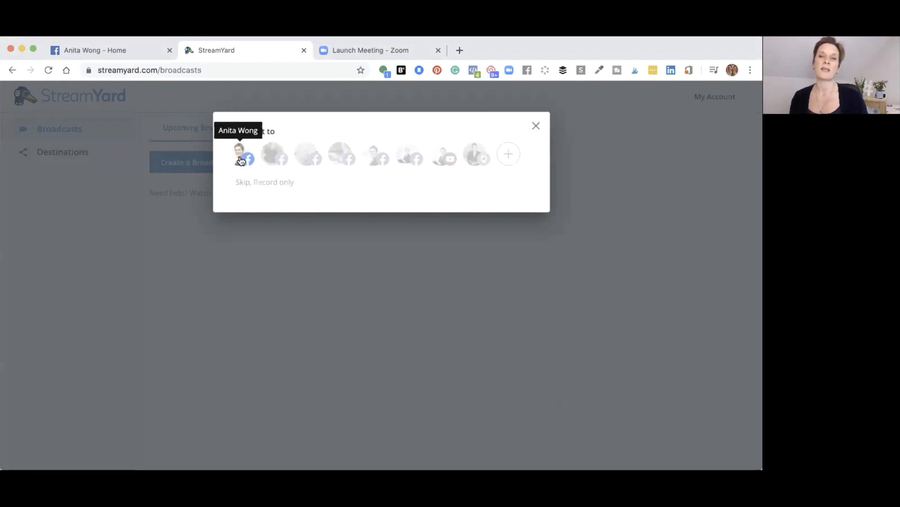
Step: Select the first Facebook profile and The Tech Queens Digital Marketing Lounge group as destinations
left_click(238, 153)
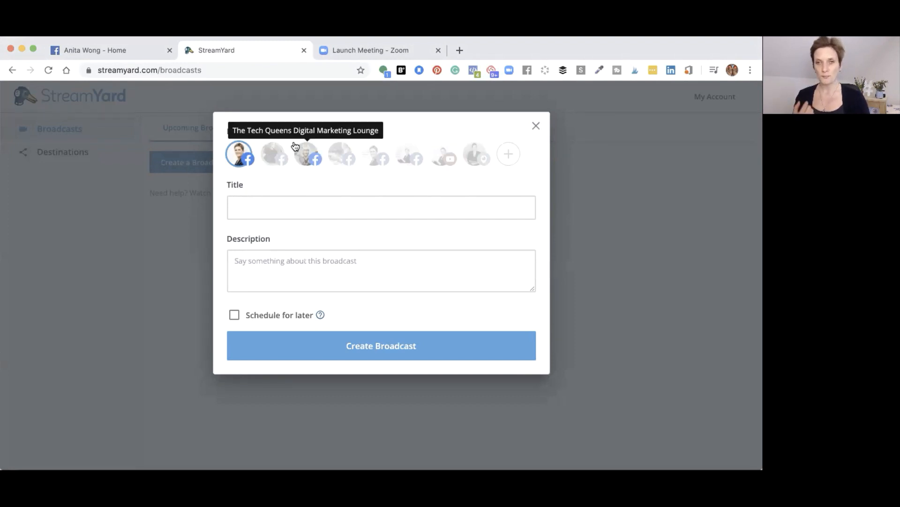
left_click(307, 153)
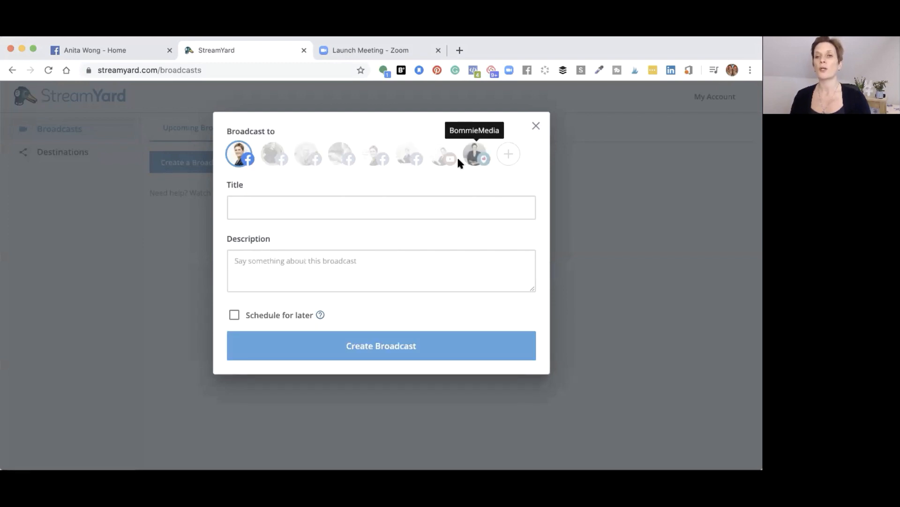
mouse_move(341, 159)
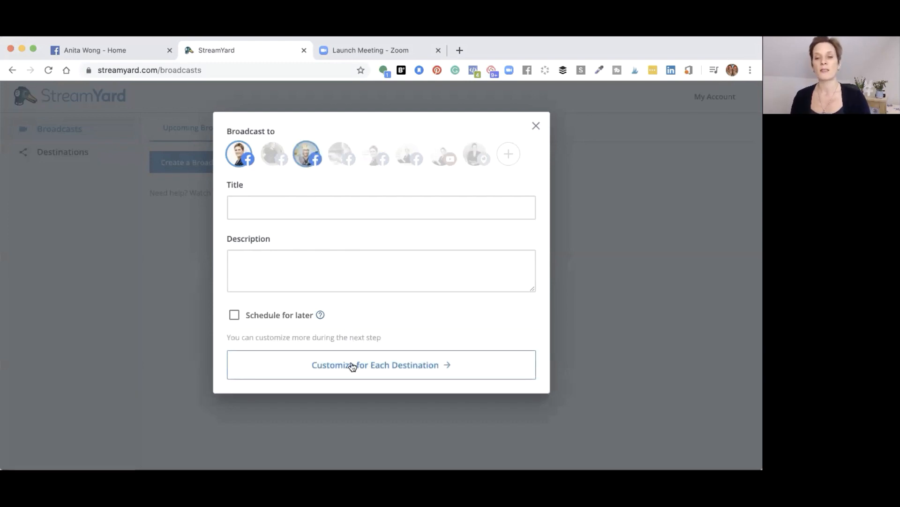
Step: Turn on 'Customize for Each Destination' so each destination gets separate details
left_click(375, 365)
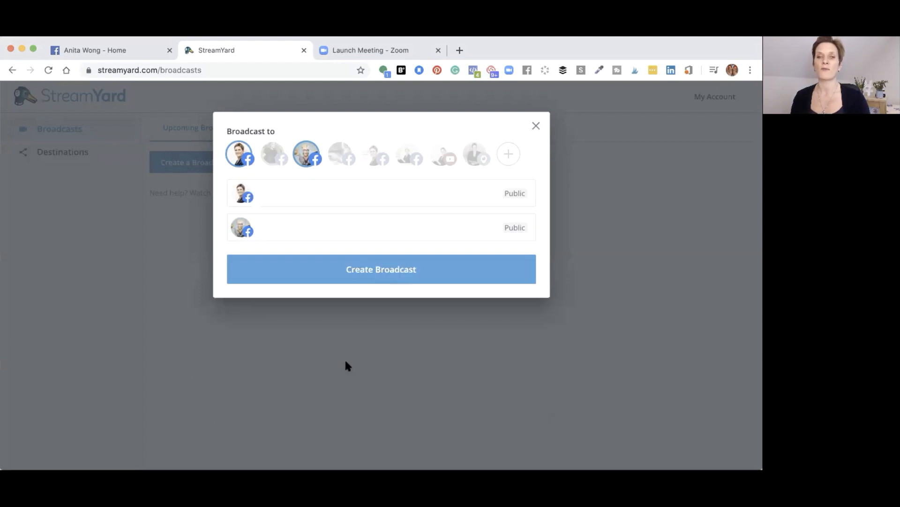
mouse_move(315, 197)
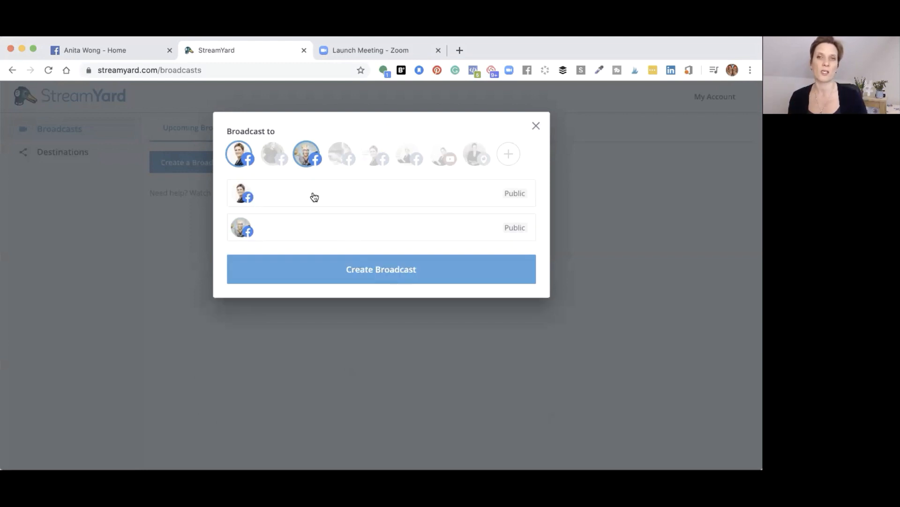
mouse_move(271, 198)
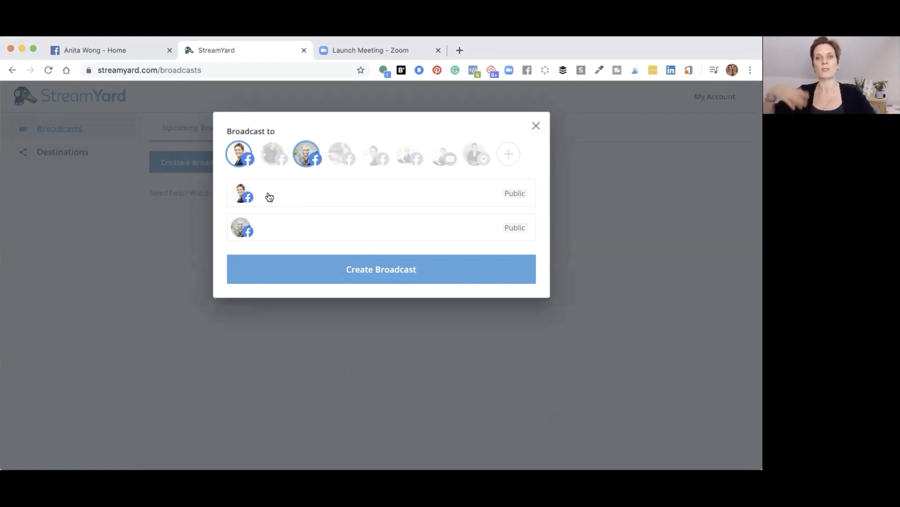
mouse_move(270, 234)
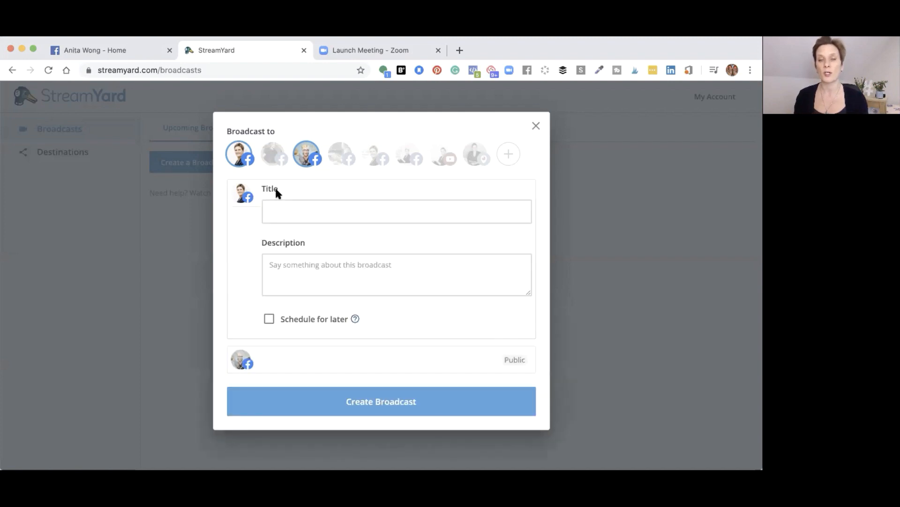
Step: Start entering the first destination's title in its Title field
left_click(396, 211)
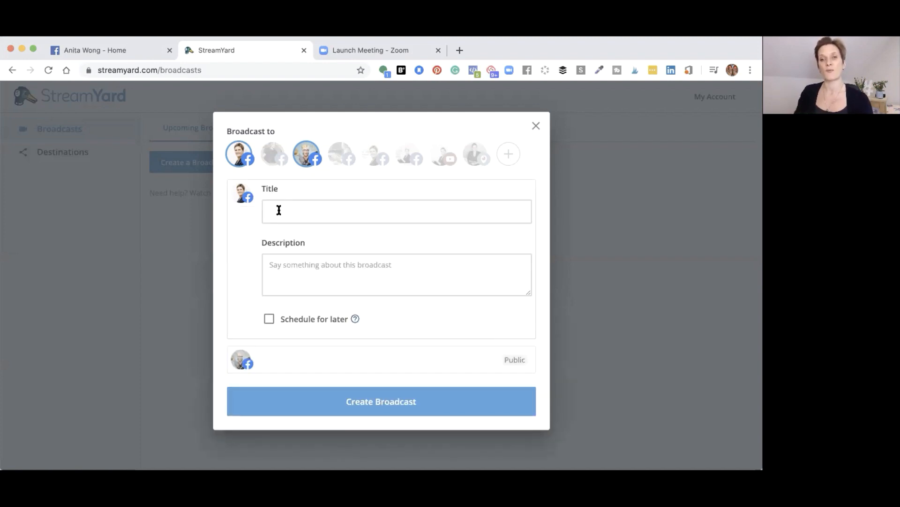
type("We")
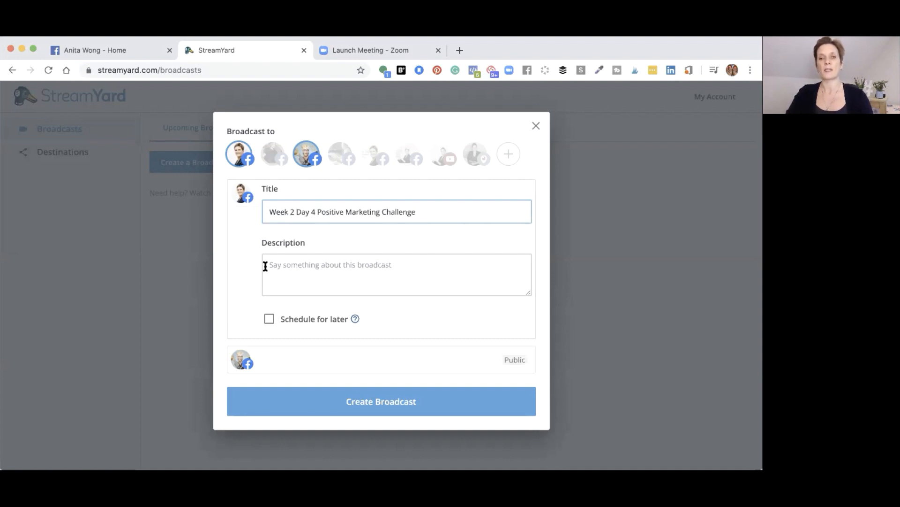
type("To")
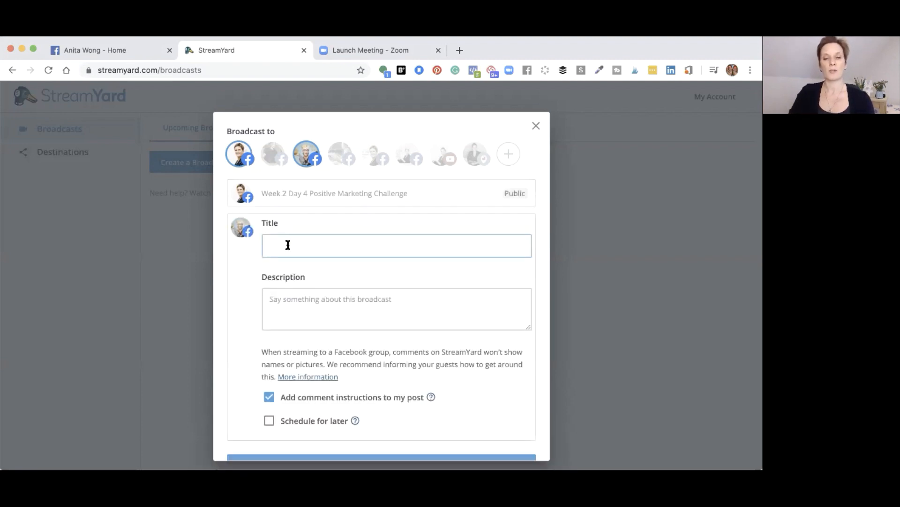
Step: Add 'Join me on my page…' and the group description 'Why not jump over… today at 12.30 pm'
type("Join me on my page for todays chall")
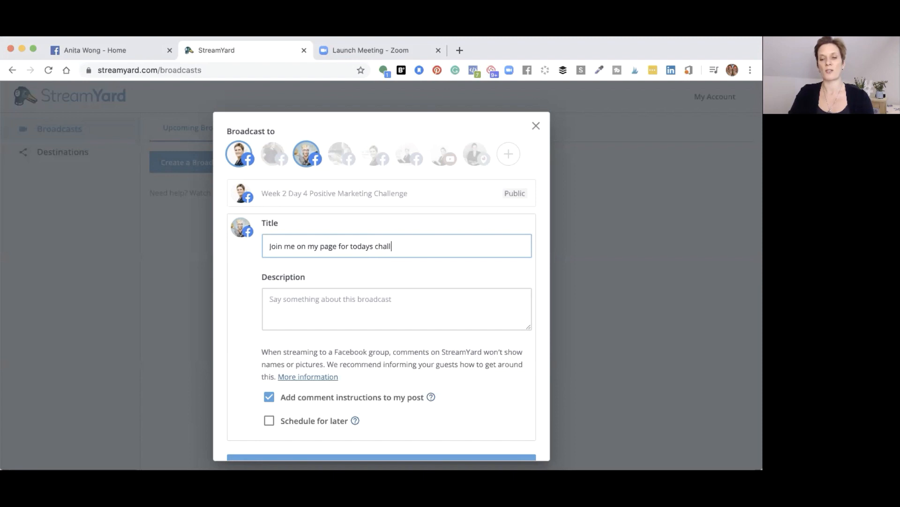
left_click(396, 309)
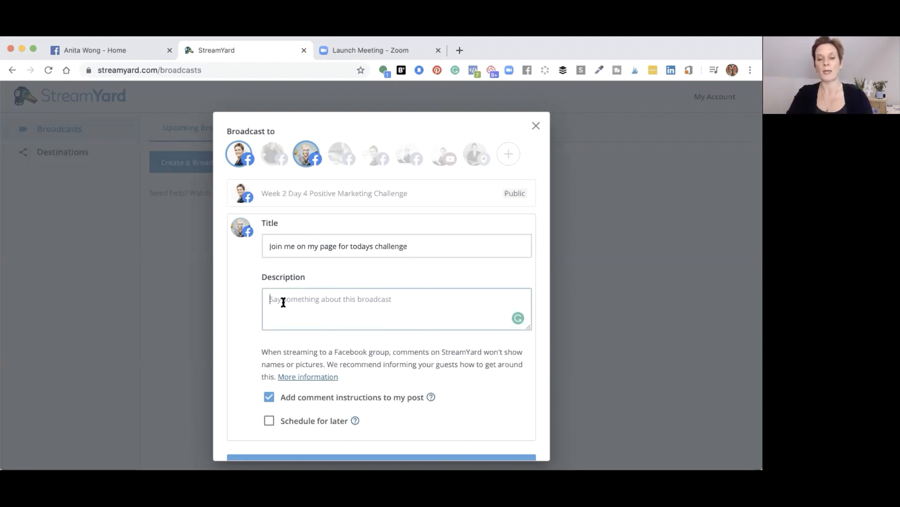
type("Why n")
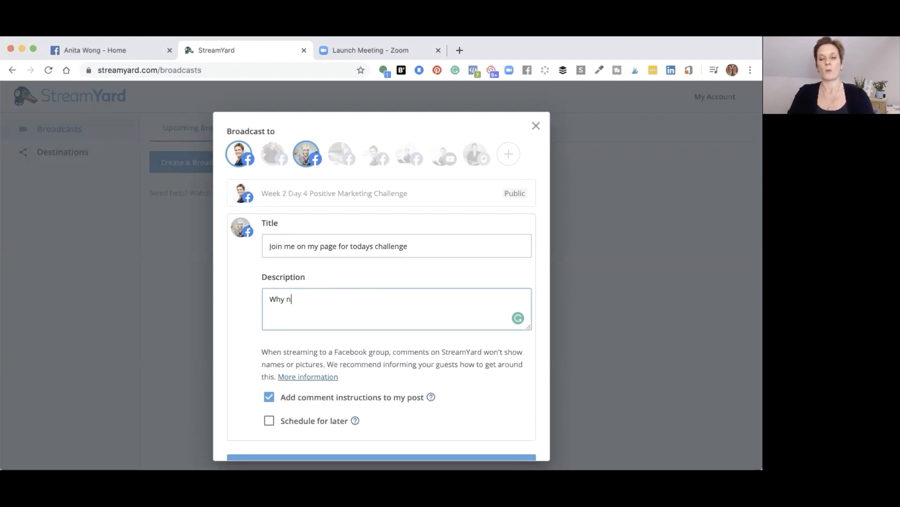
type("ot jump o")
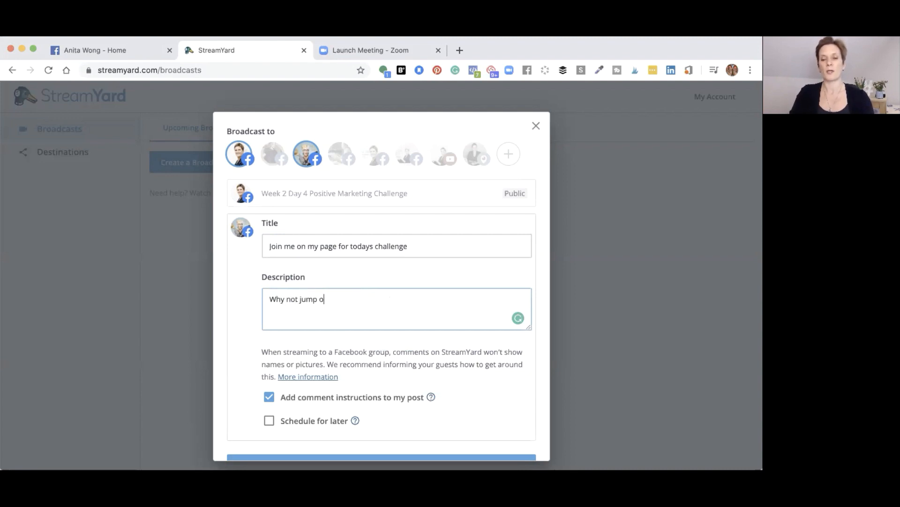
type("ver to watch my mindset challenge today at 12.30 pm")
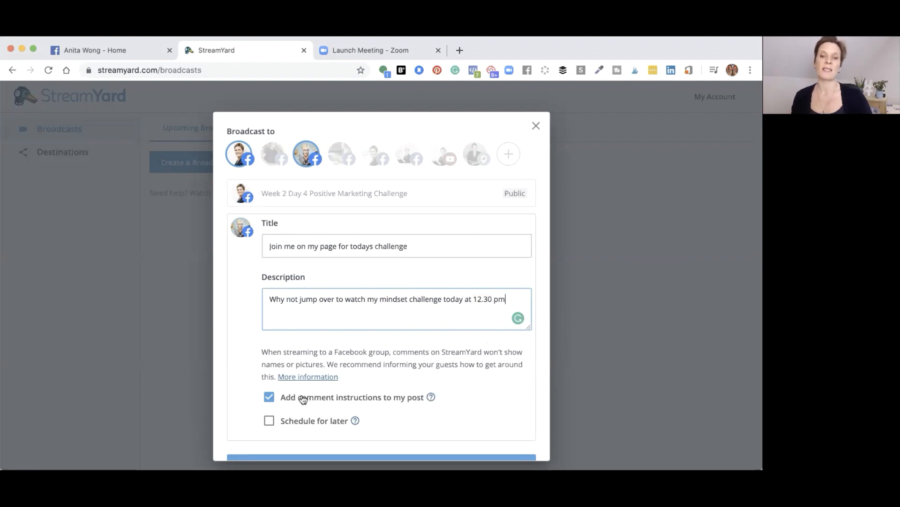
mouse_move(373, 399)
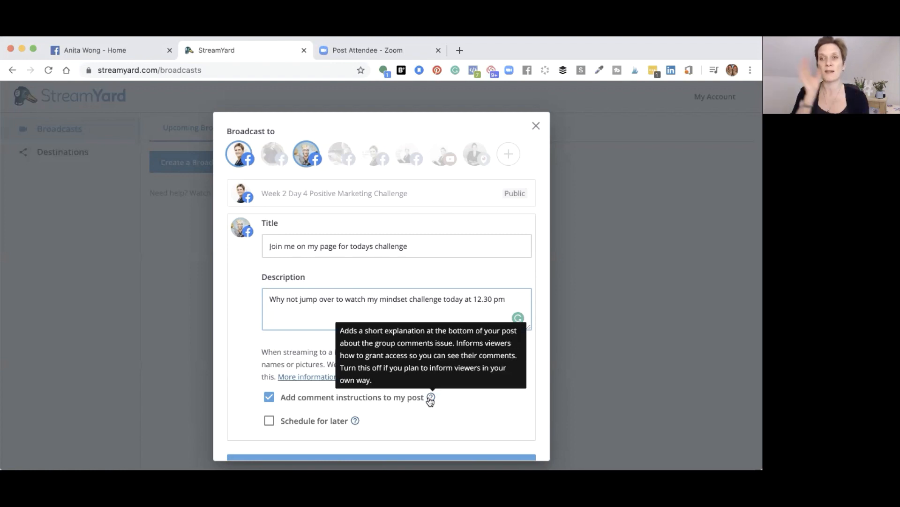
mouse_move(392, 275)
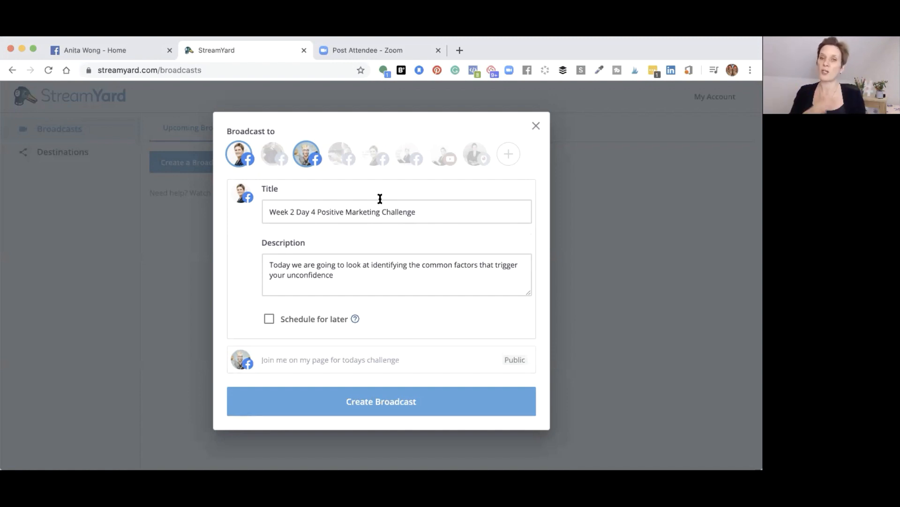
mouse_move(235, 259)
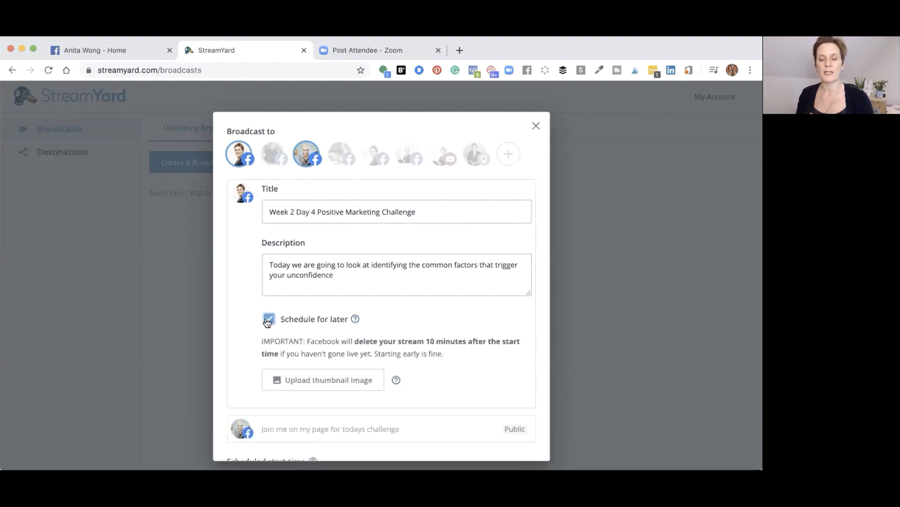
Step: Schedule the page broadcast for later, starting today at 12:25 pm
left_click(269, 319)
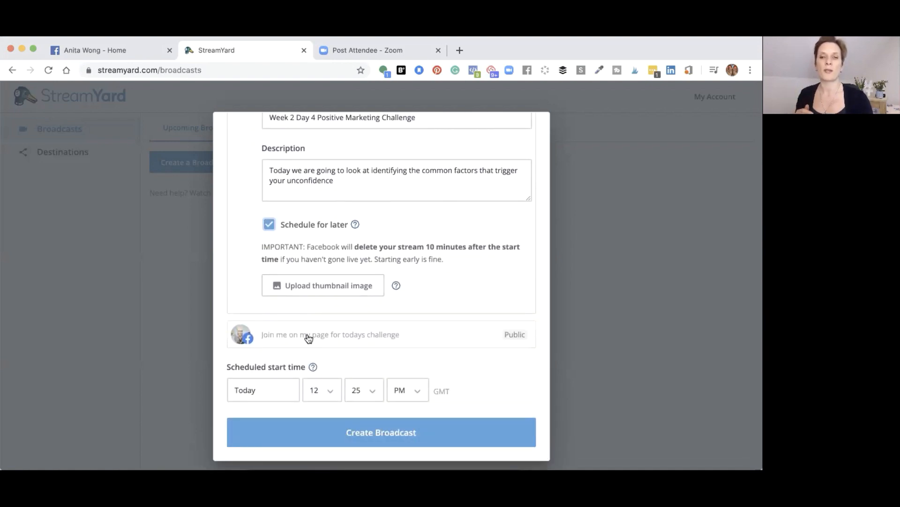
mouse_move(395, 285)
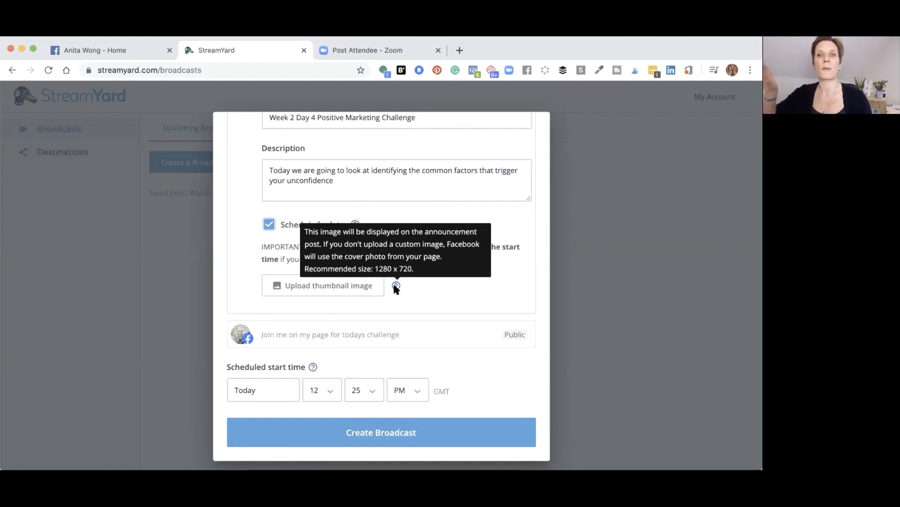
mouse_move(417, 288)
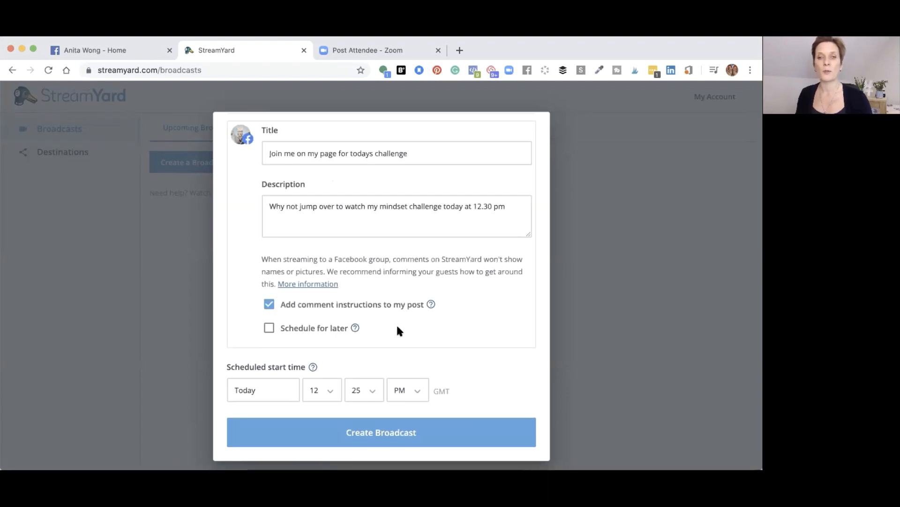
Step: Schedule the group post for later, set the start time to 12:30 pm, and create the broadcast
left_click(269, 328)
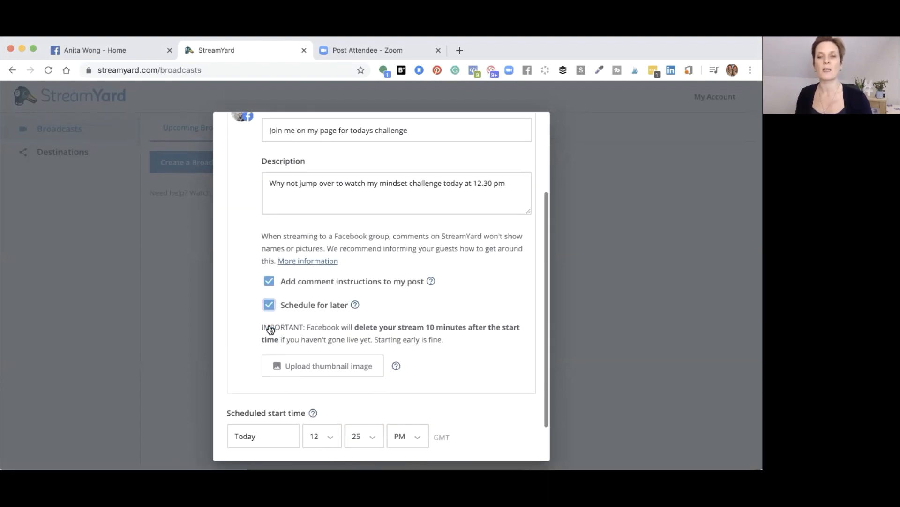
scroll("down", 3)
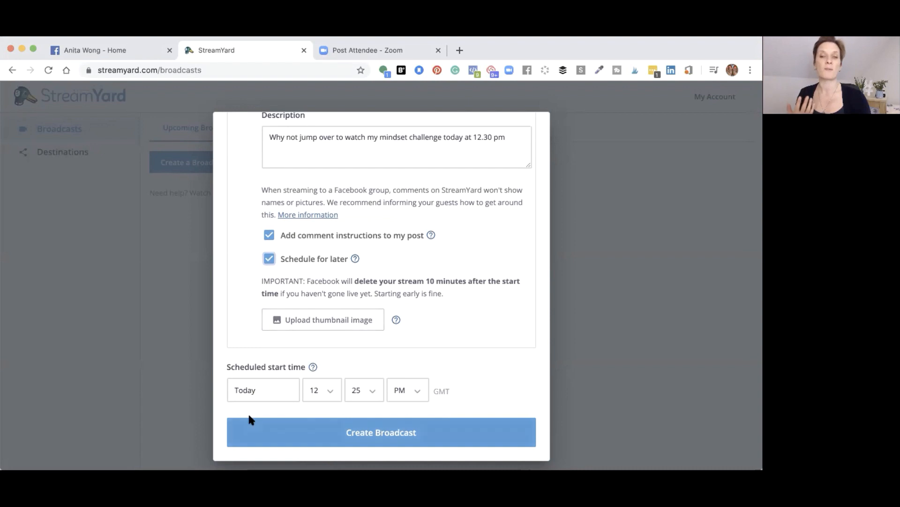
left_click(363, 389)
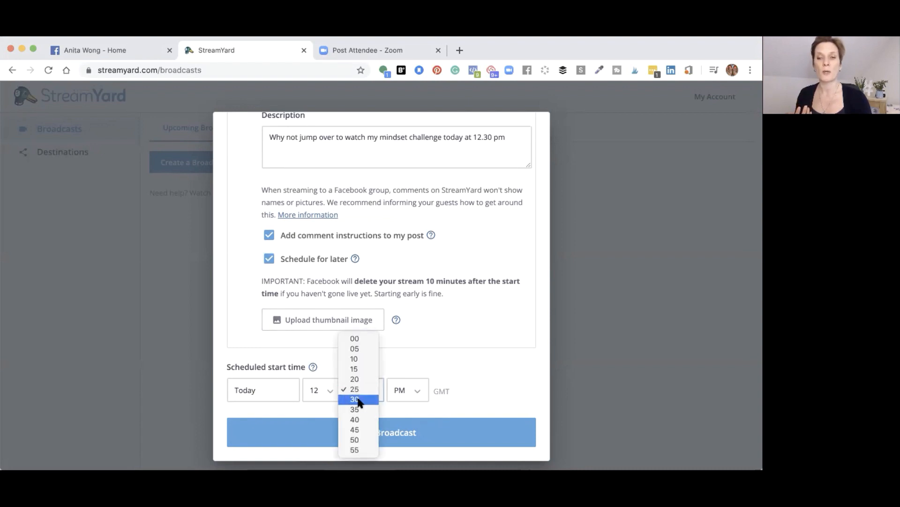
left_click(355, 399)
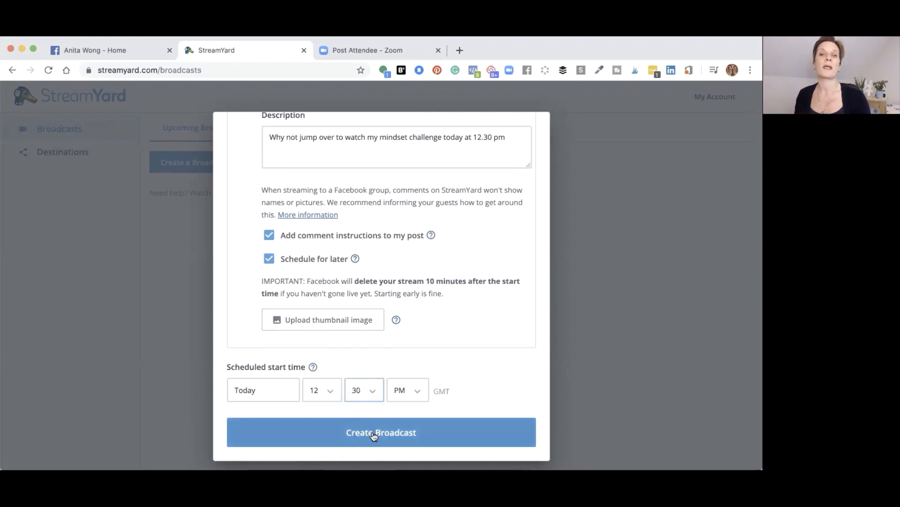
left_click(380, 432)
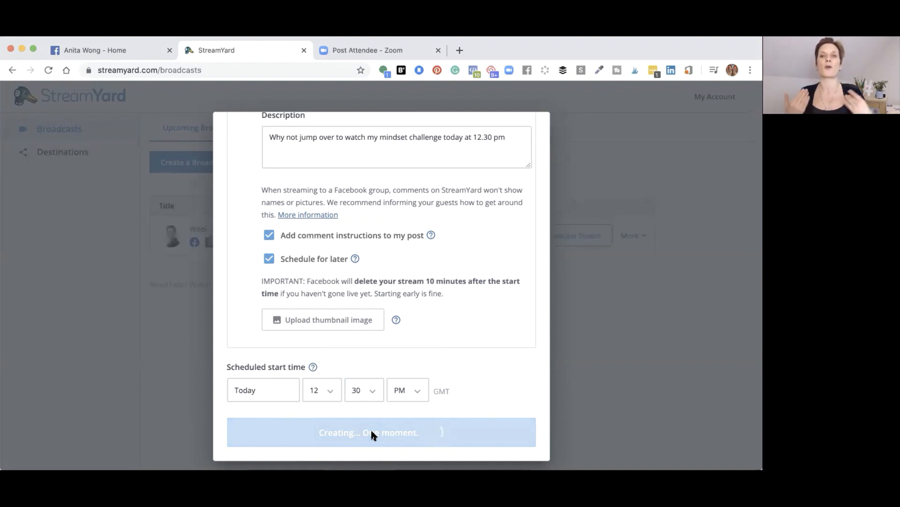
Step: Confirm creation and check the 12:30 PM broadcast listed under Upcoming Broadcasts
left_click(381, 432)
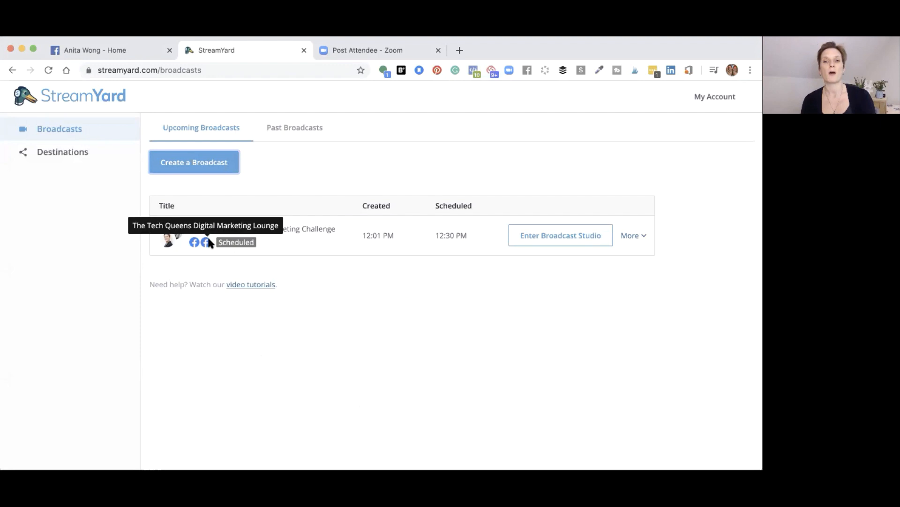
mouse_move(487, 242)
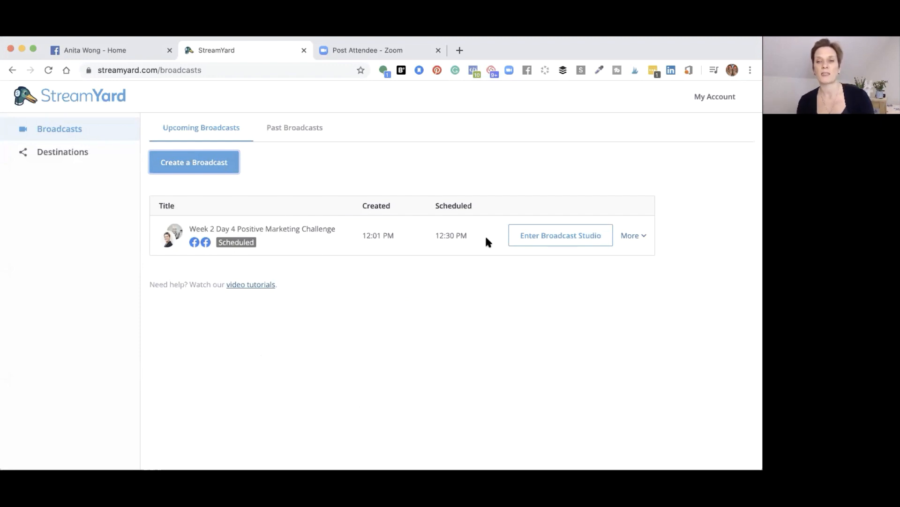
mouse_move(355, 243)
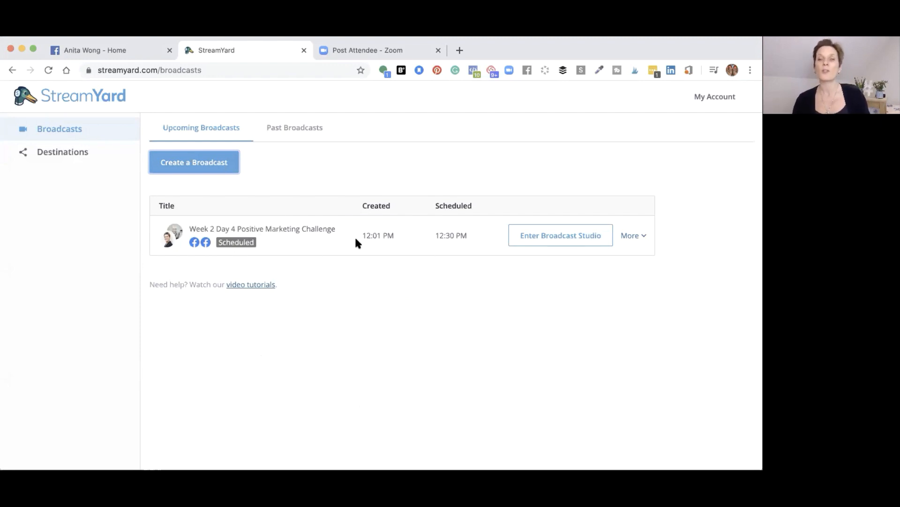